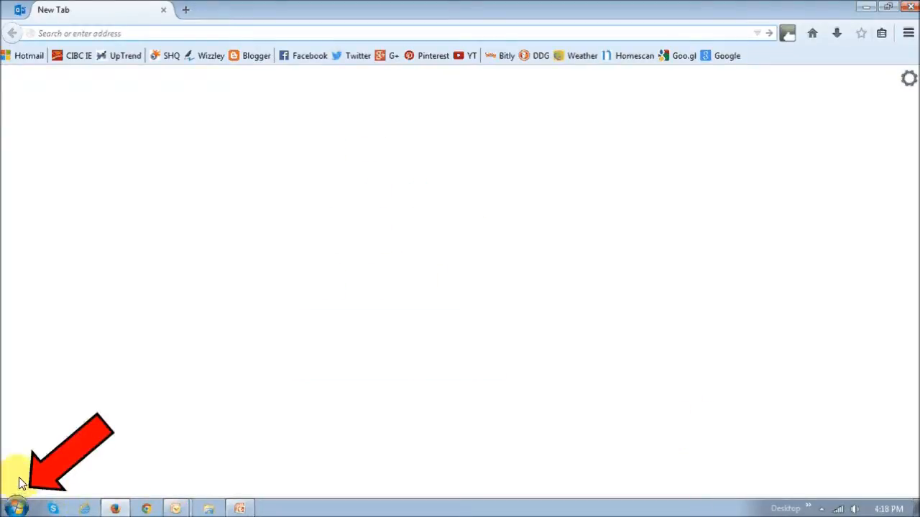
Launch Registry Editor by searching 'regedit' from the Start menu and approve the UAC prompt.
{"action": "left_click", "coordinate": [18, 509]}
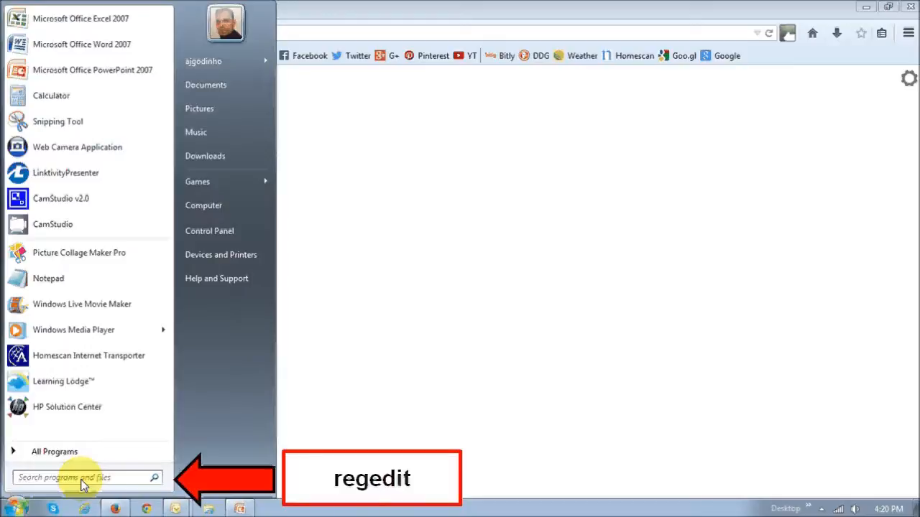
{"action": "type", "text": "regedit"}
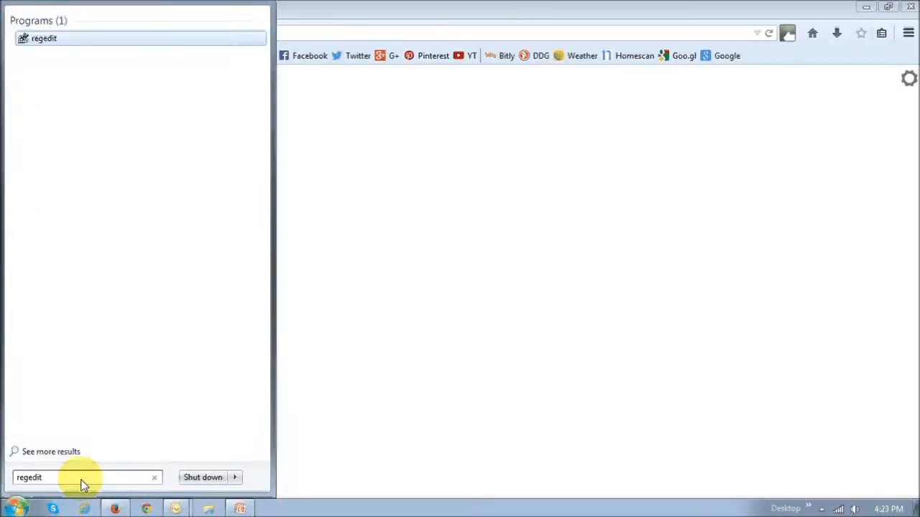
{"action": "mouse_move", "coordinate": [75, 135]}
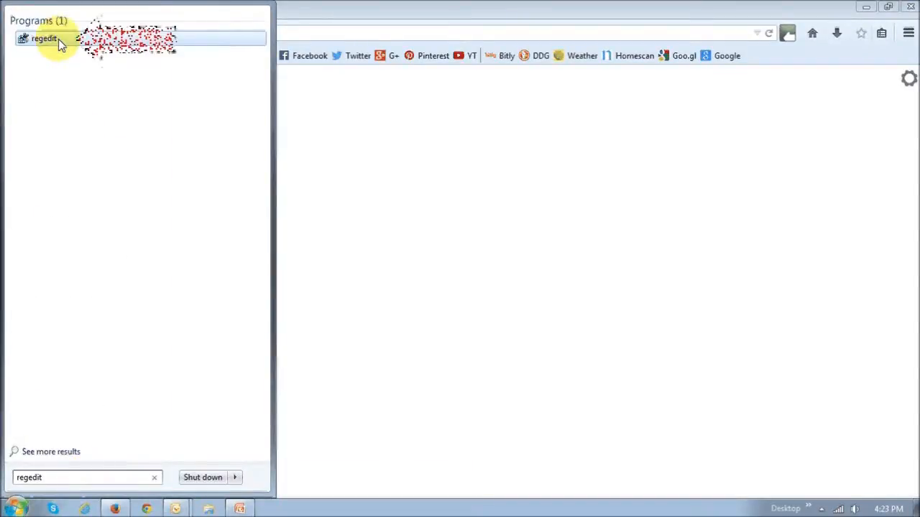
{"action": "left_click", "coordinate": [43, 38]}
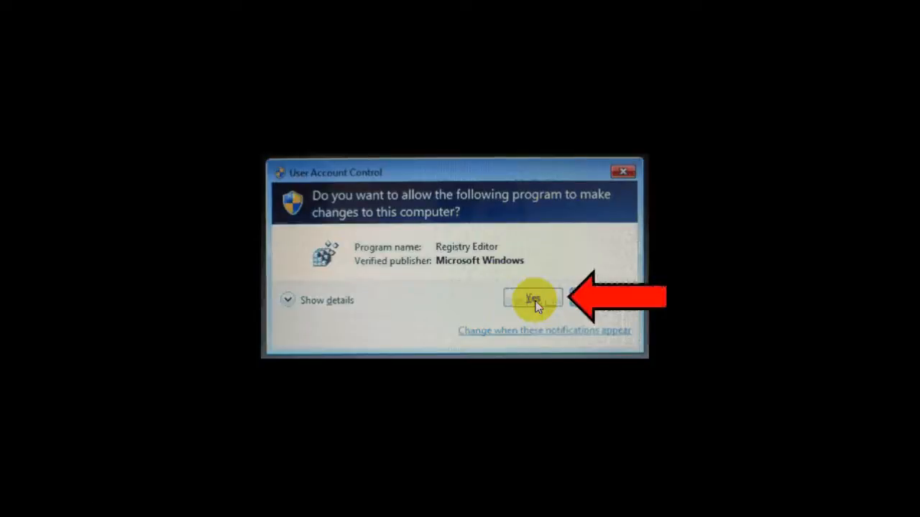
{"action": "left_click", "coordinate": [532, 297]}
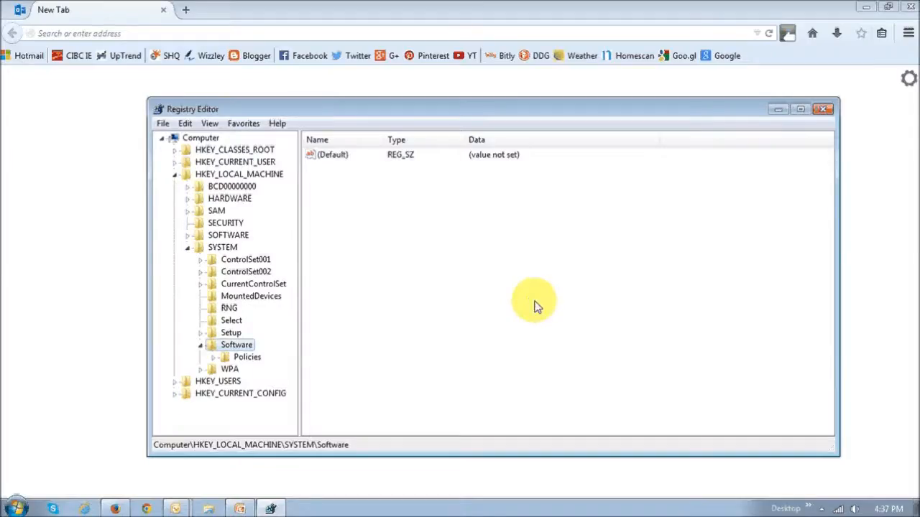
{"action": "mouse_move", "coordinate": [434, 272]}
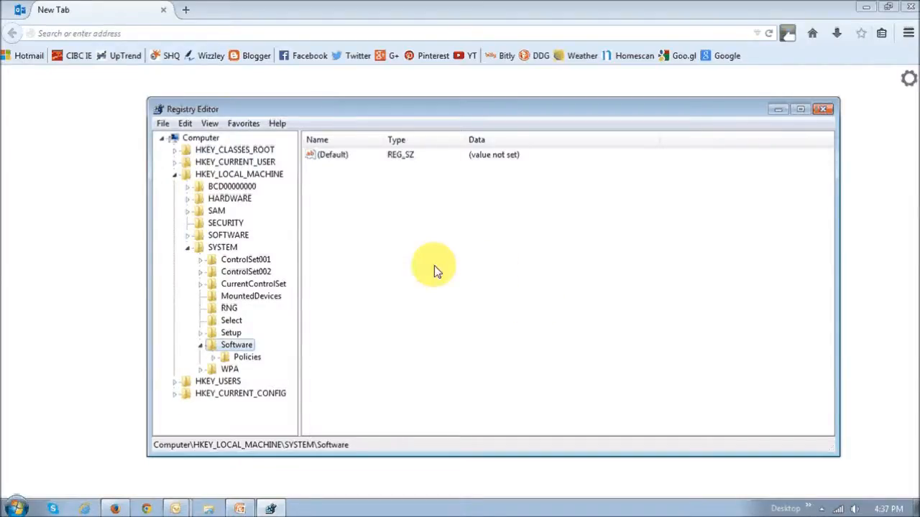
{"action": "mouse_move", "coordinate": [379, 247]}
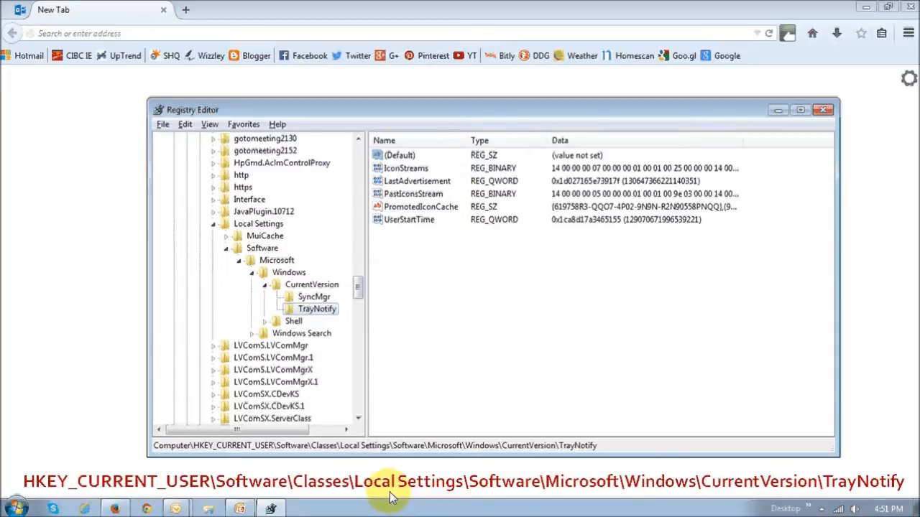
{"action": "mouse_move", "coordinate": [431, 494]}
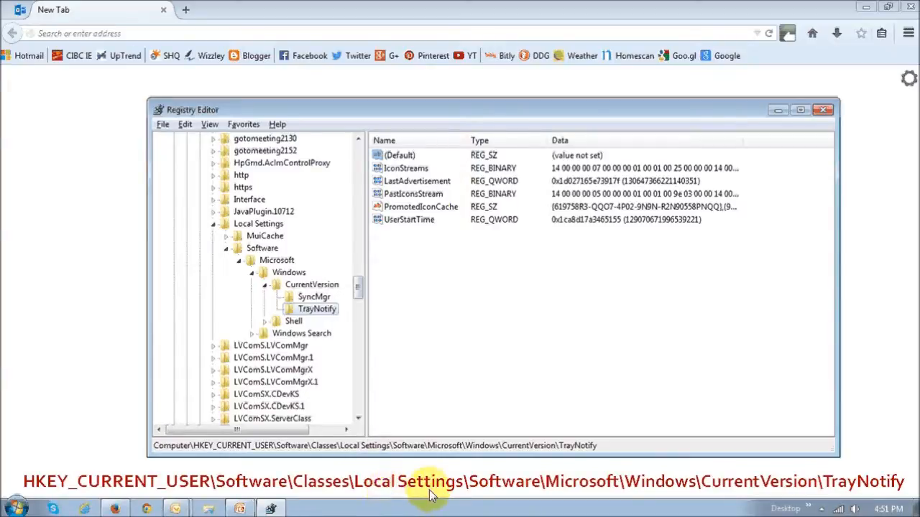
{"action": "mouse_move", "coordinate": [391, 394]}
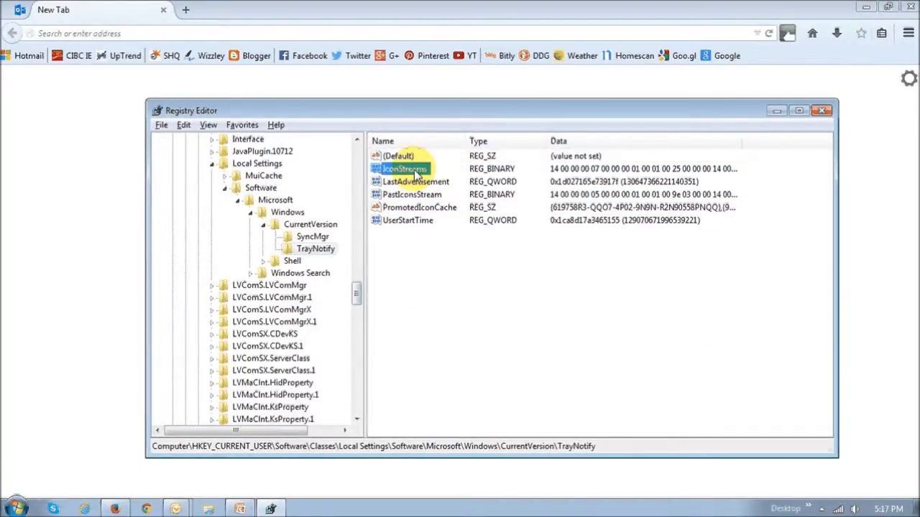
Clear the IconStreams binary data under TrayNotify to zero length and save it.
{"action": "double_click", "coordinate": [404, 170]}
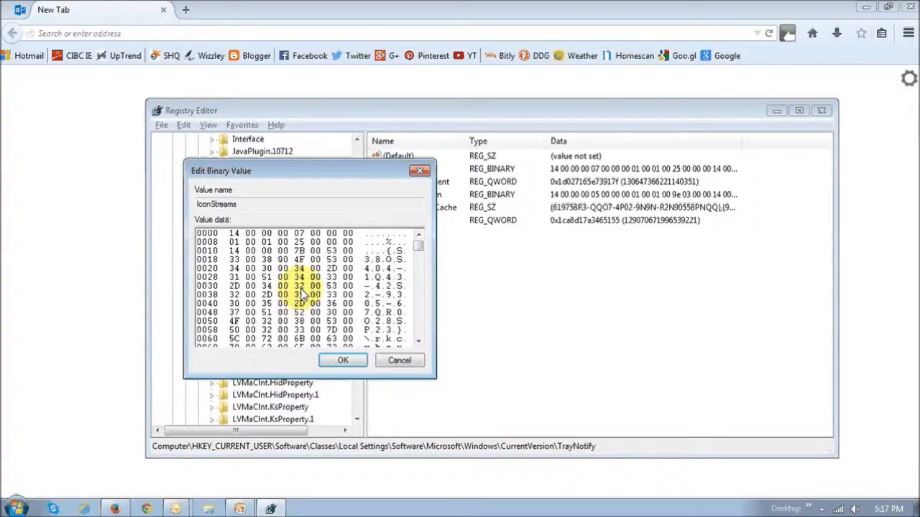
{"action": "right_click", "coordinate": [302, 295]}
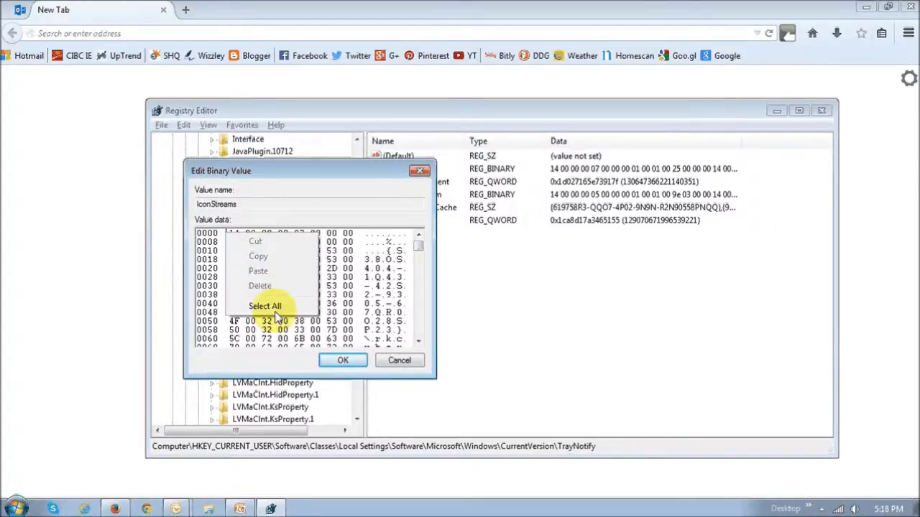
{"action": "left_click", "coordinate": [264, 305]}
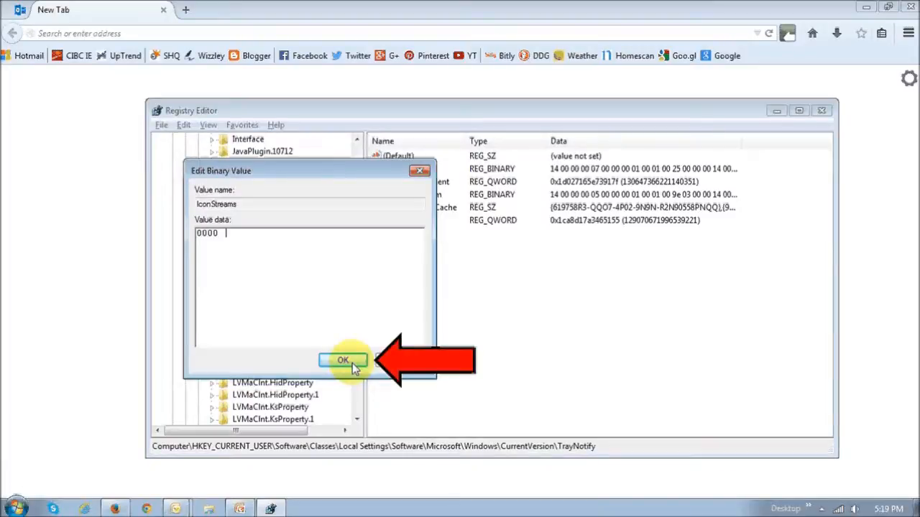
{"action": "left_click", "coordinate": [342, 360]}
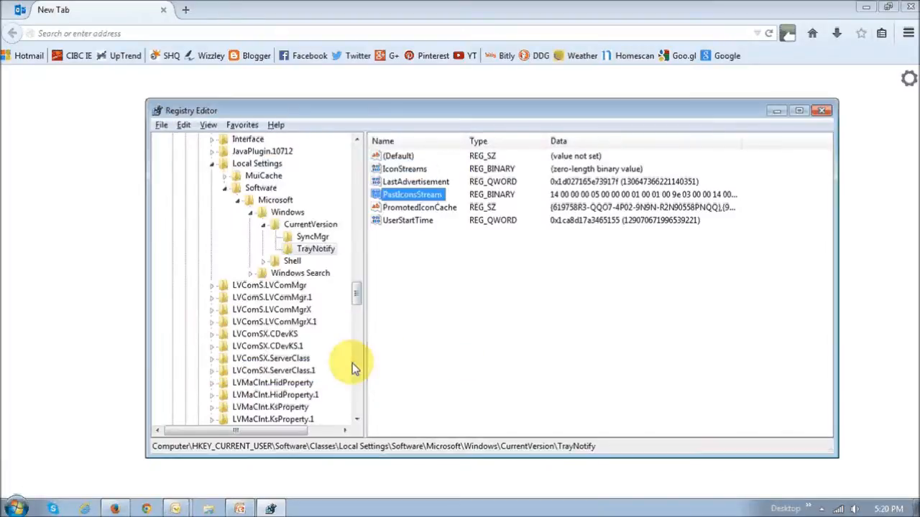
{"action": "mouse_move", "coordinate": [431, 288]}
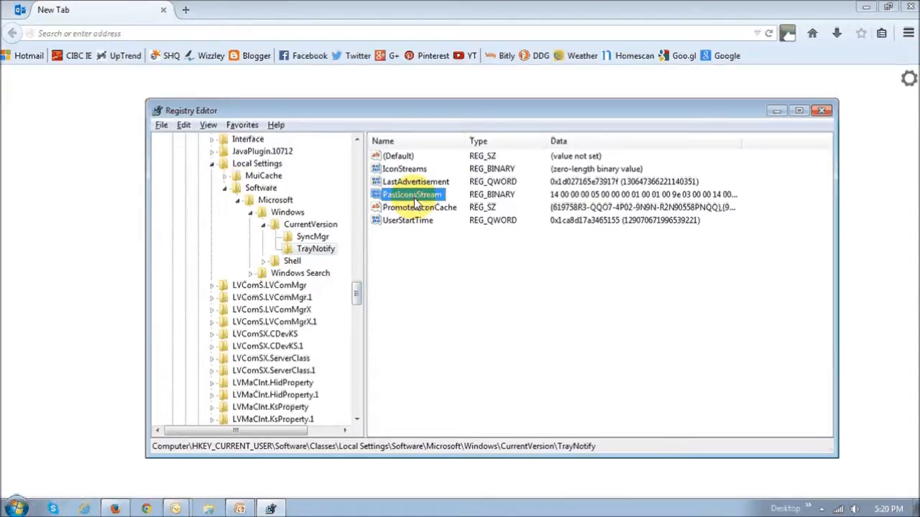
Clear the PastIconsStream binary data to zero length and save it.
{"action": "double_click", "coordinate": [411, 194]}
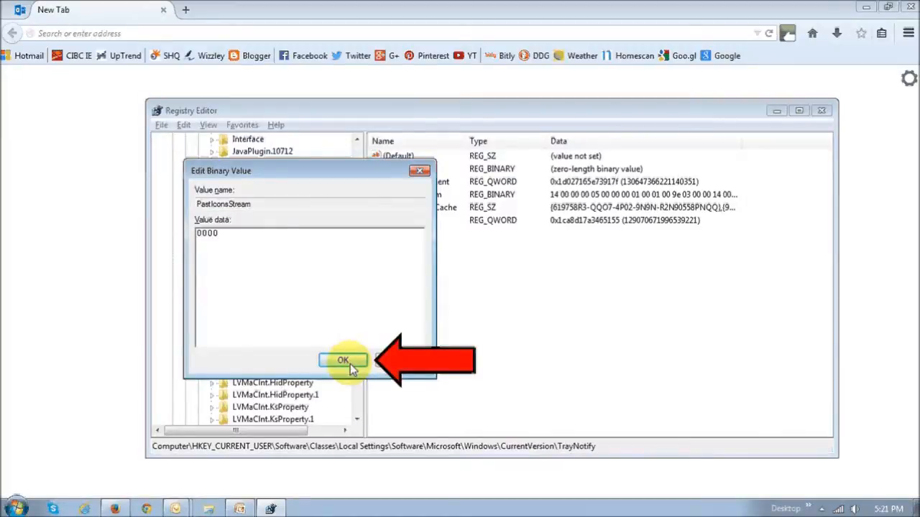
{"action": "left_click", "coordinate": [342, 359]}
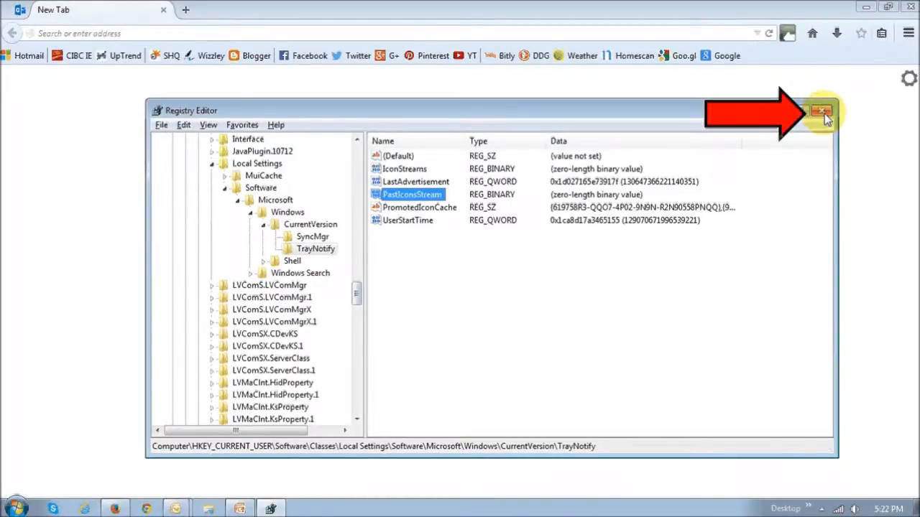
Close Registry Editor and show the hidden notification area icons from the taskbar.
{"action": "left_click", "coordinate": [822, 112]}
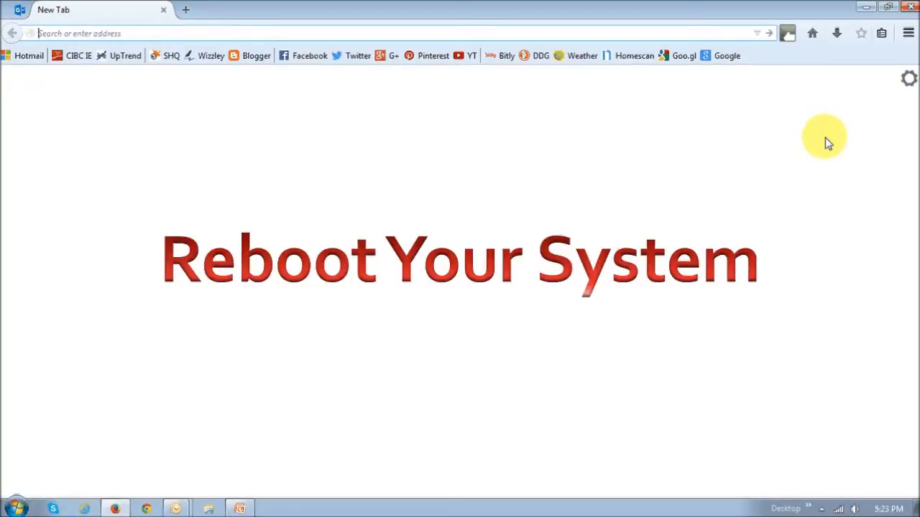
{"action": "mouse_move", "coordinate": [841, 250]}
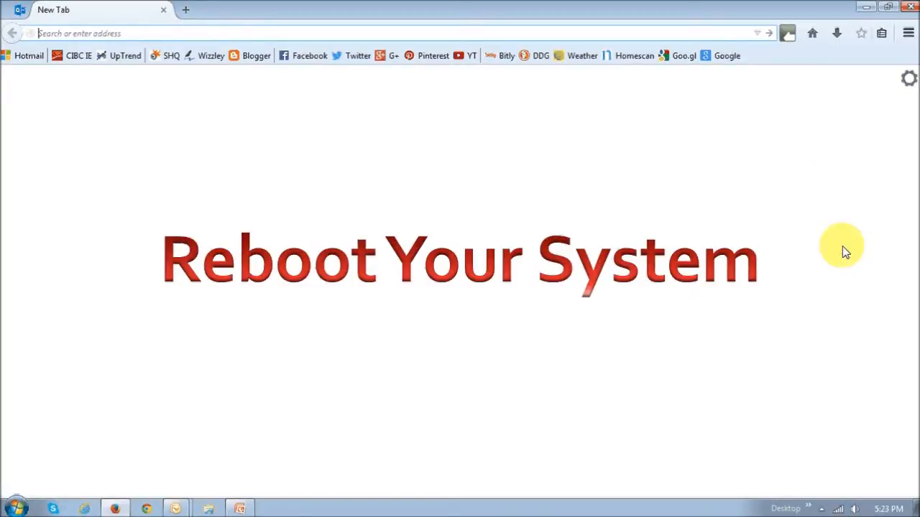
{"action": "left_click", "coordinate": [822, 509]}
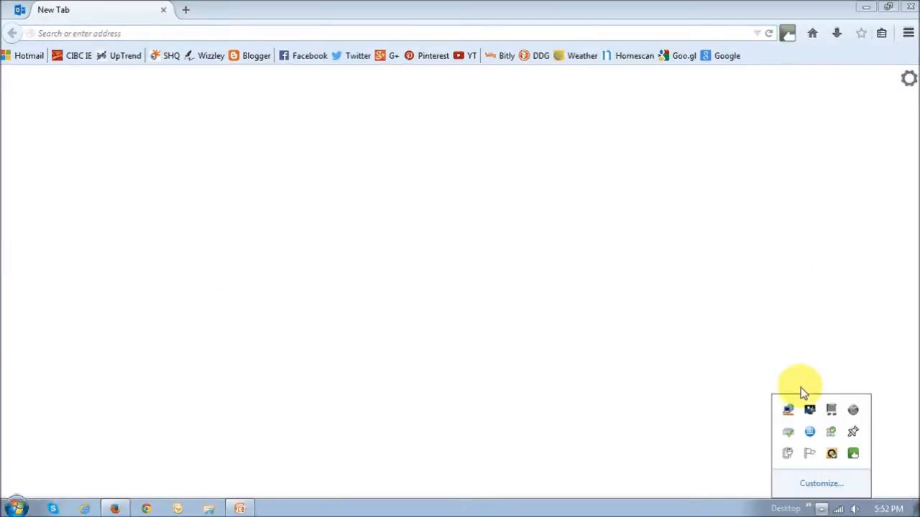
{"action": "mouse_move", "coordinate": [822, 483]}
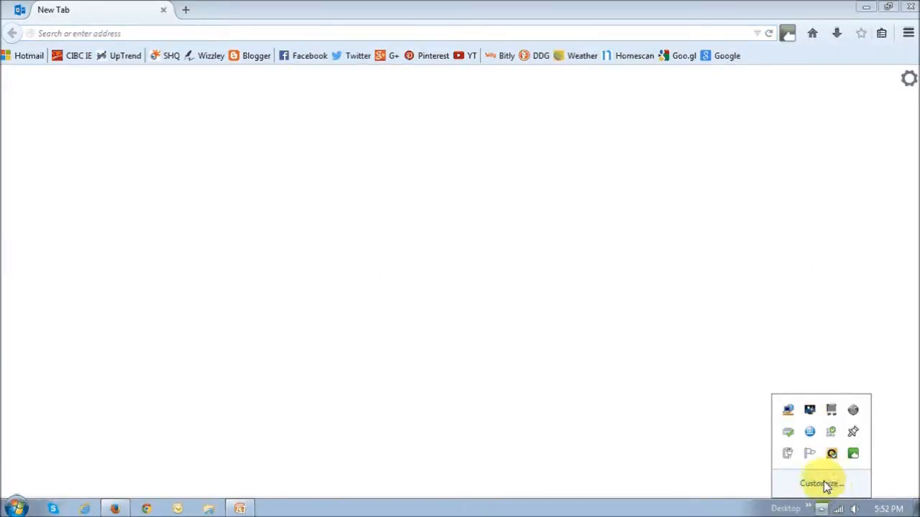
{"action": "mouse_move", "coordinate": [831, 454]}
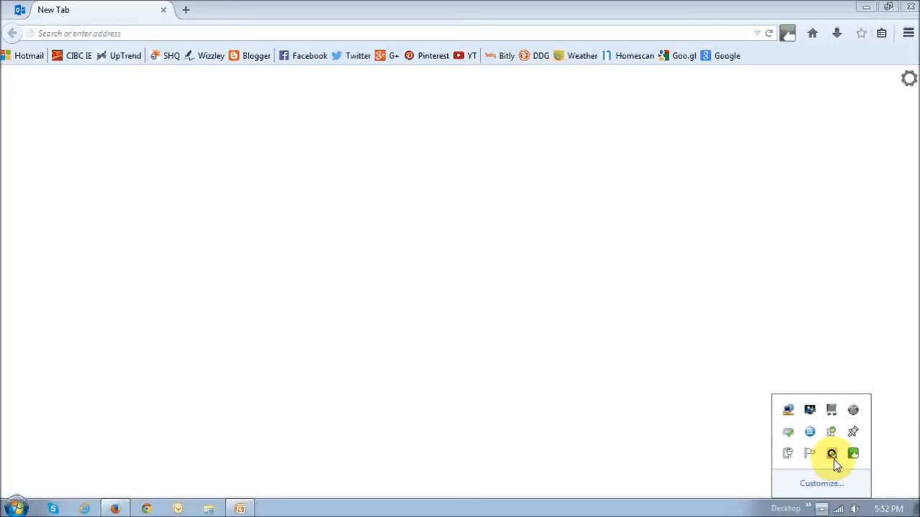